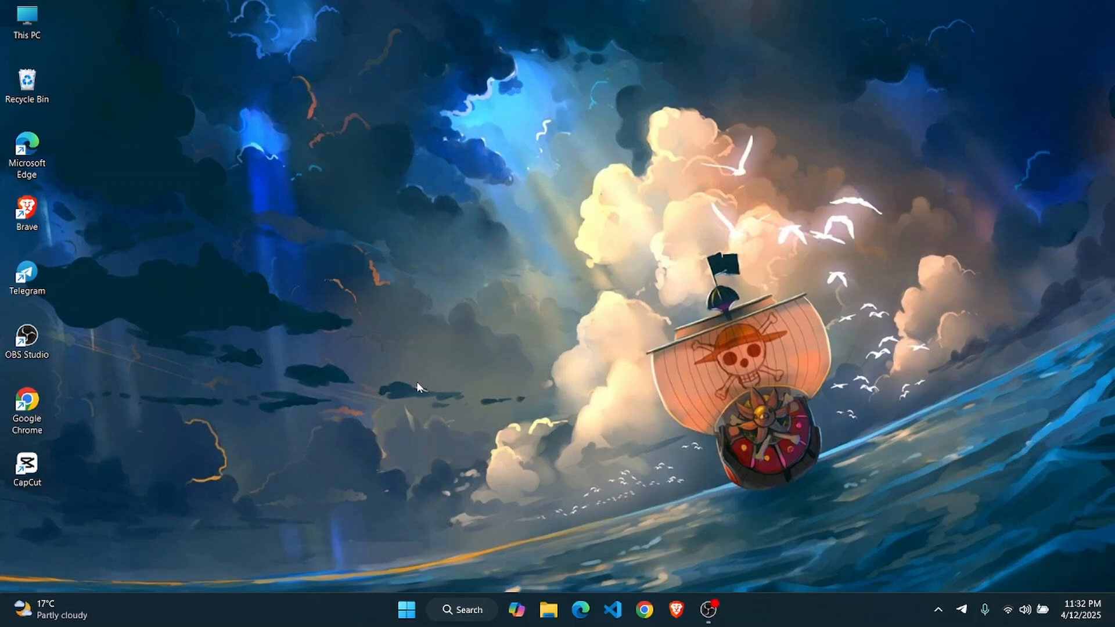
mouse_move(419, 362)
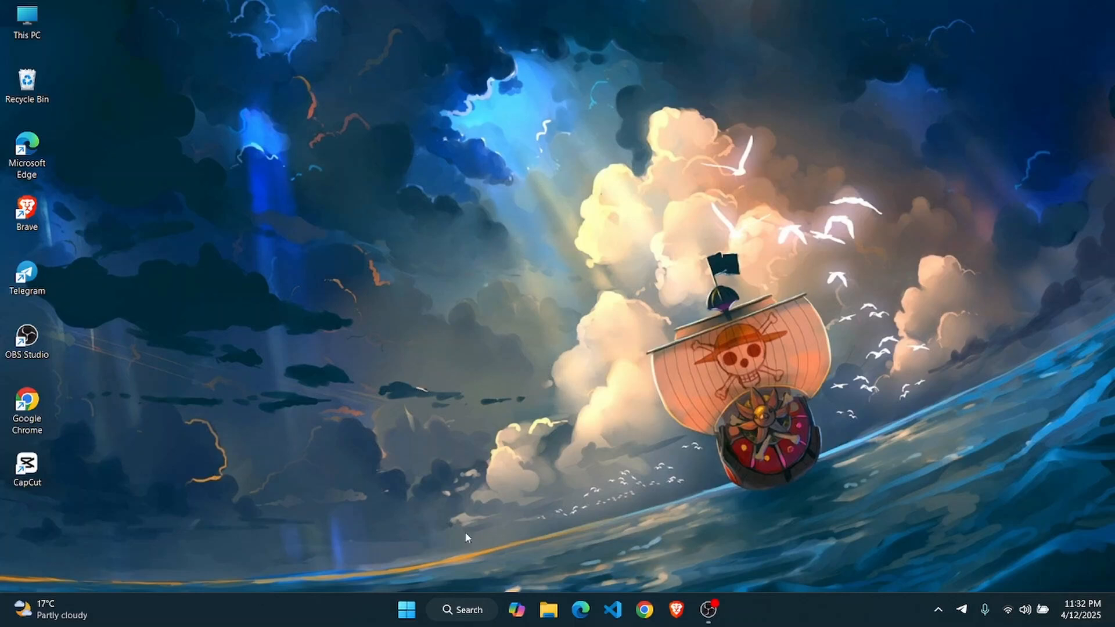
mouse_move(435, 616)
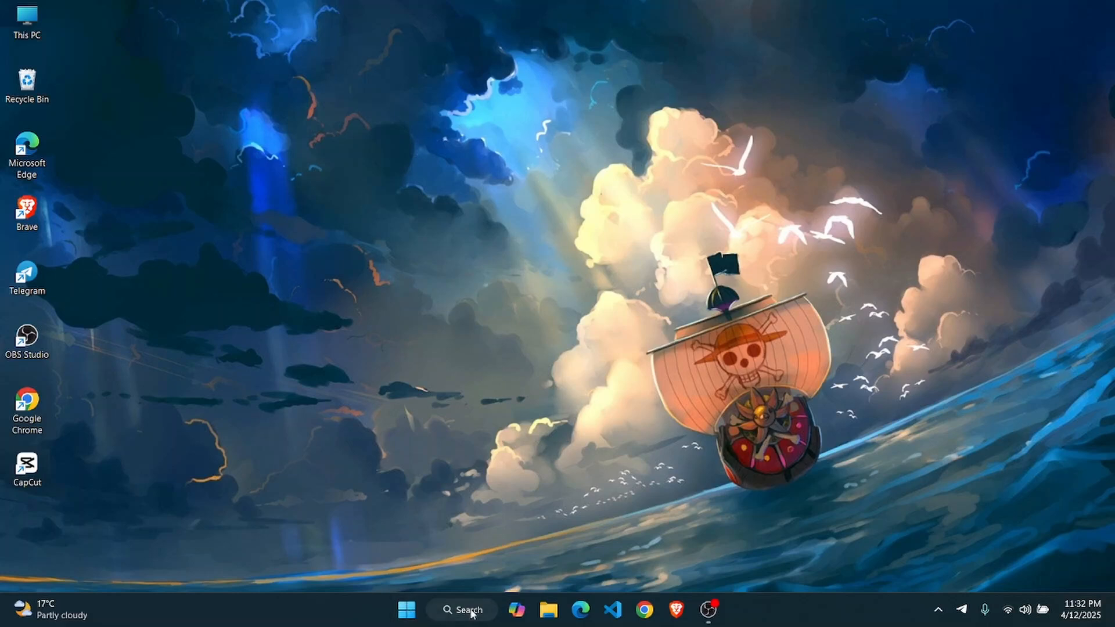
Launch the Settings app from Windows search and go to the System category
click(462, 611)
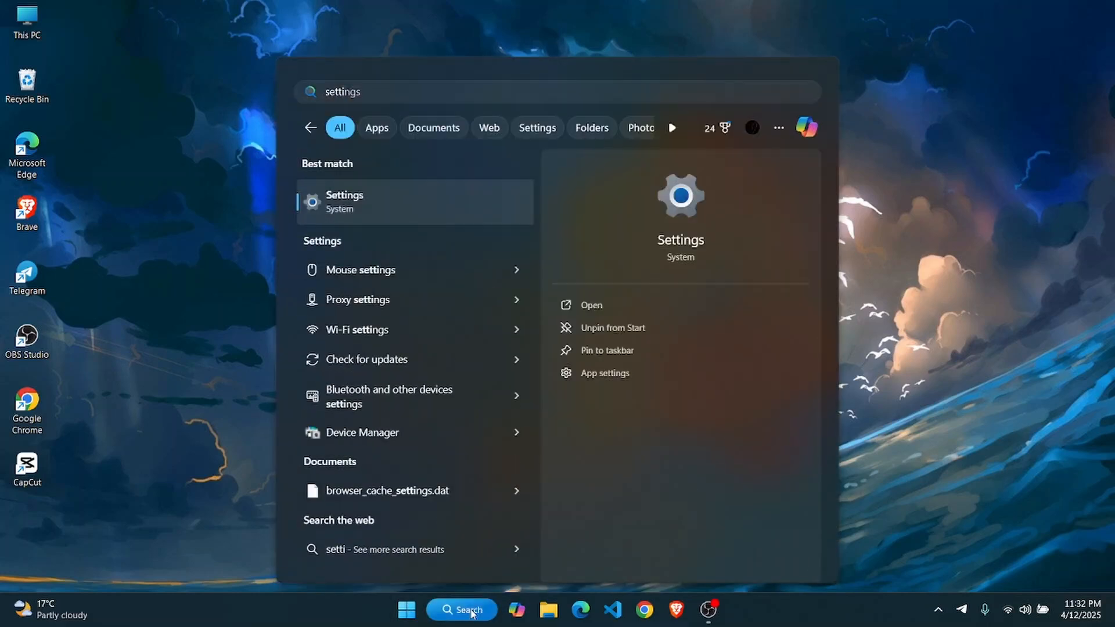
click(344, 202)
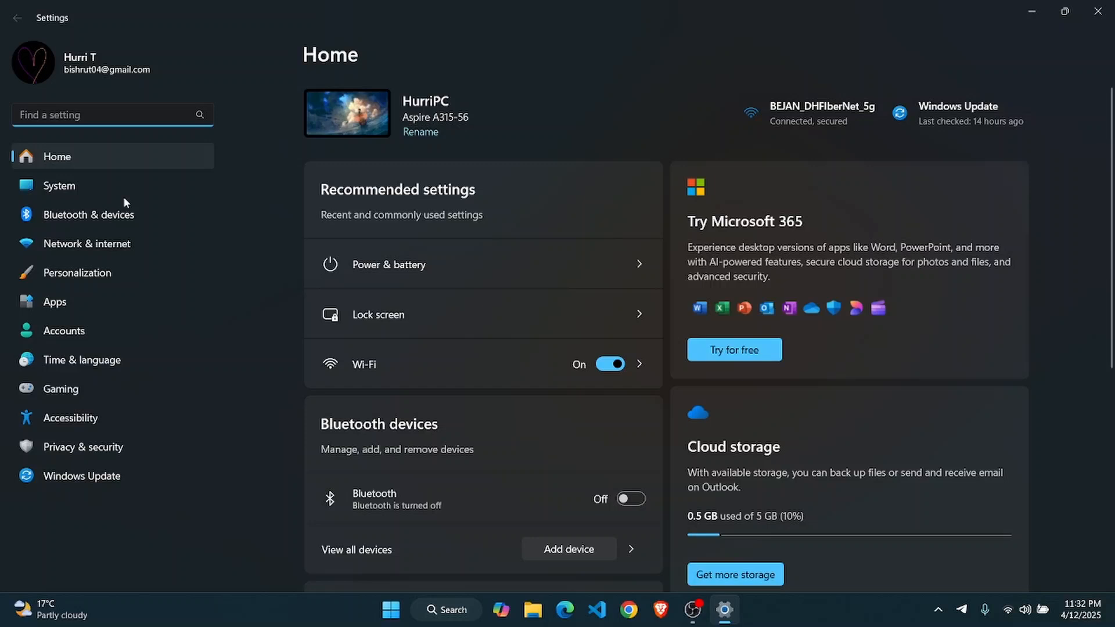
click(60, 186)
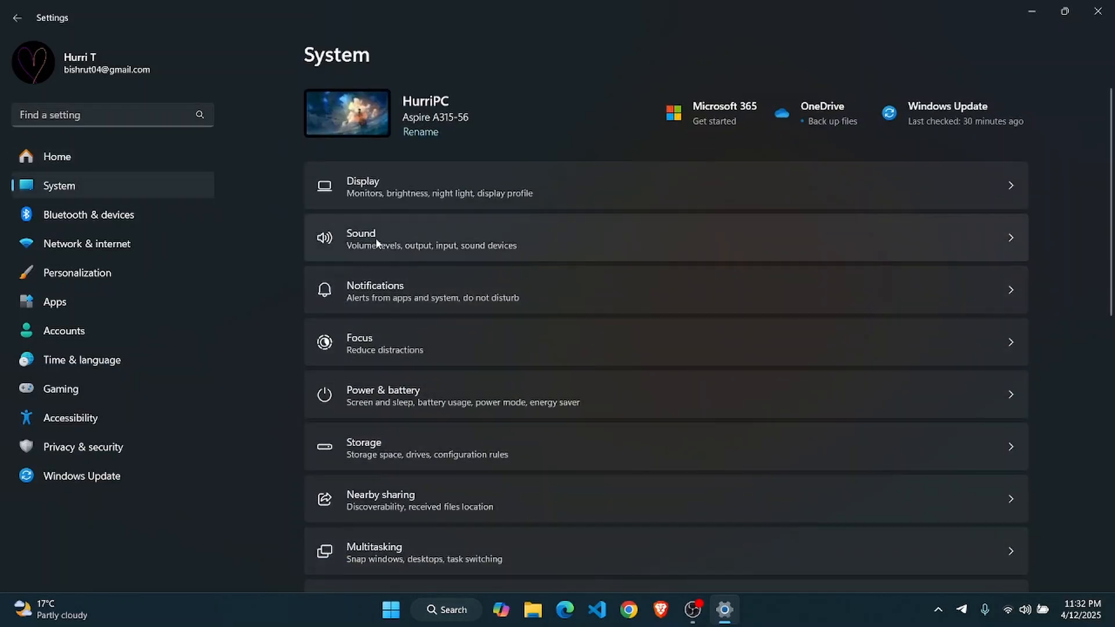
mouse_move(553, 190)
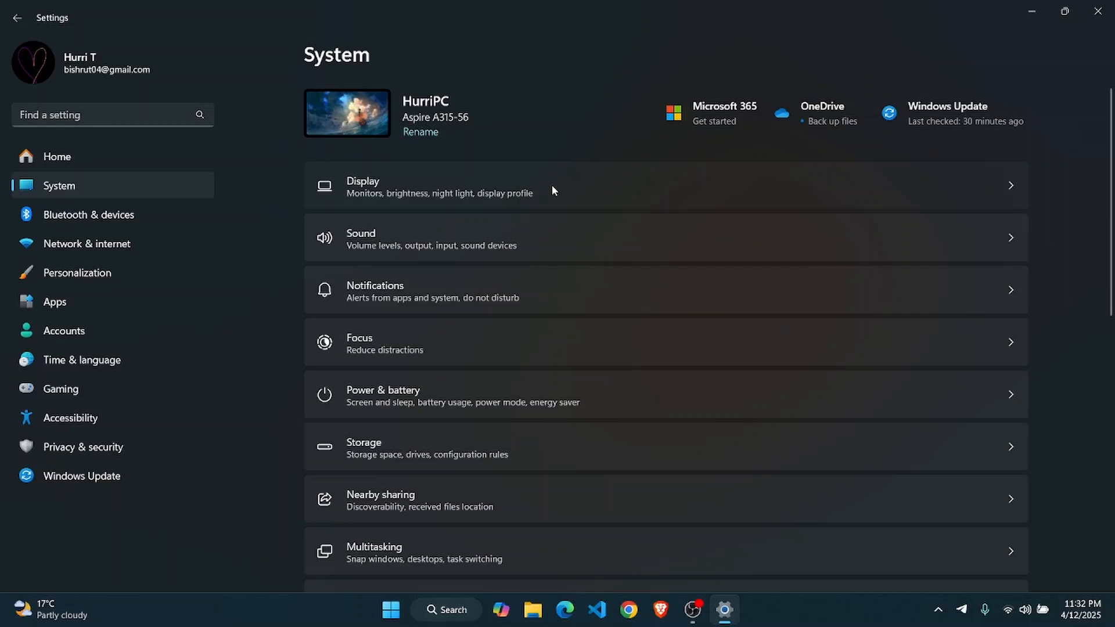
Keep the display resolution at the recommended 1920 × 1080 and scroll to advanced display details
click(362, 186)
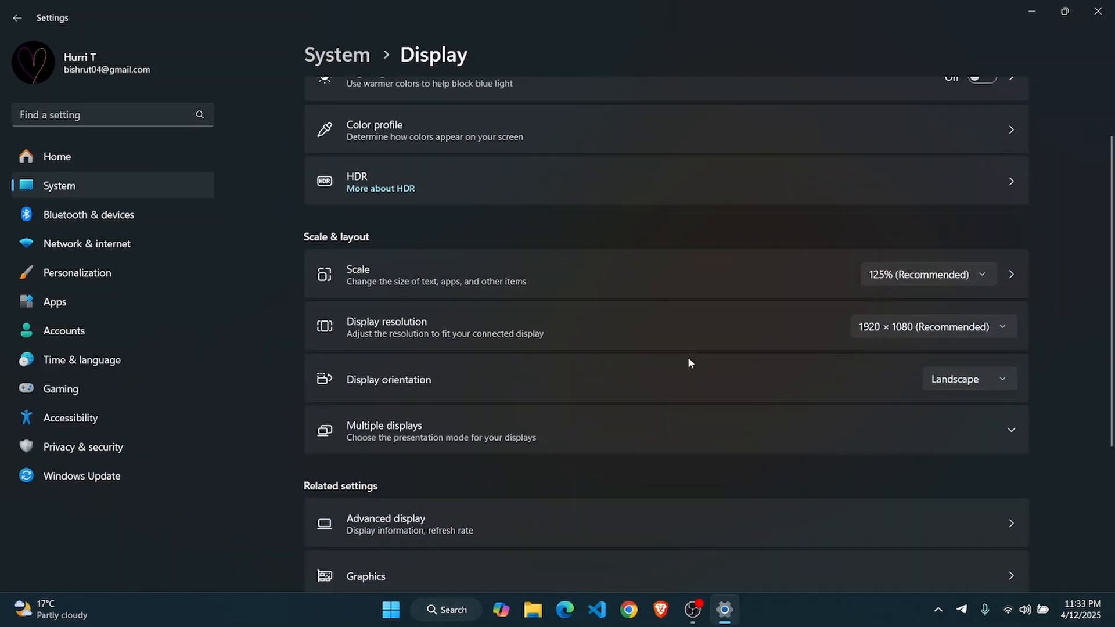
scroll(up, 3)
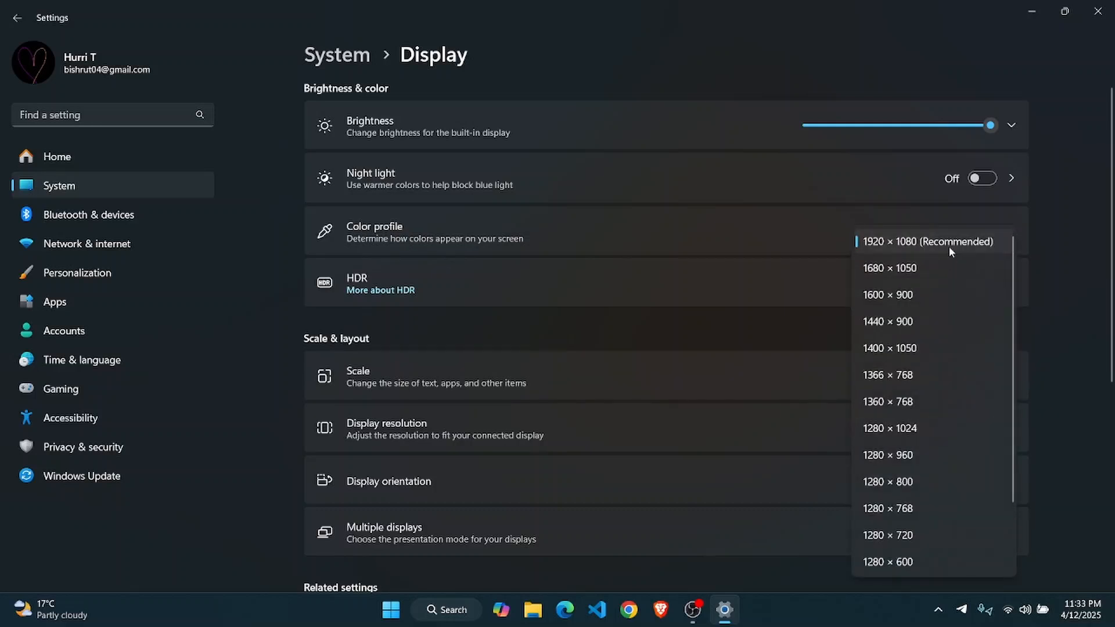
click(929, 241)
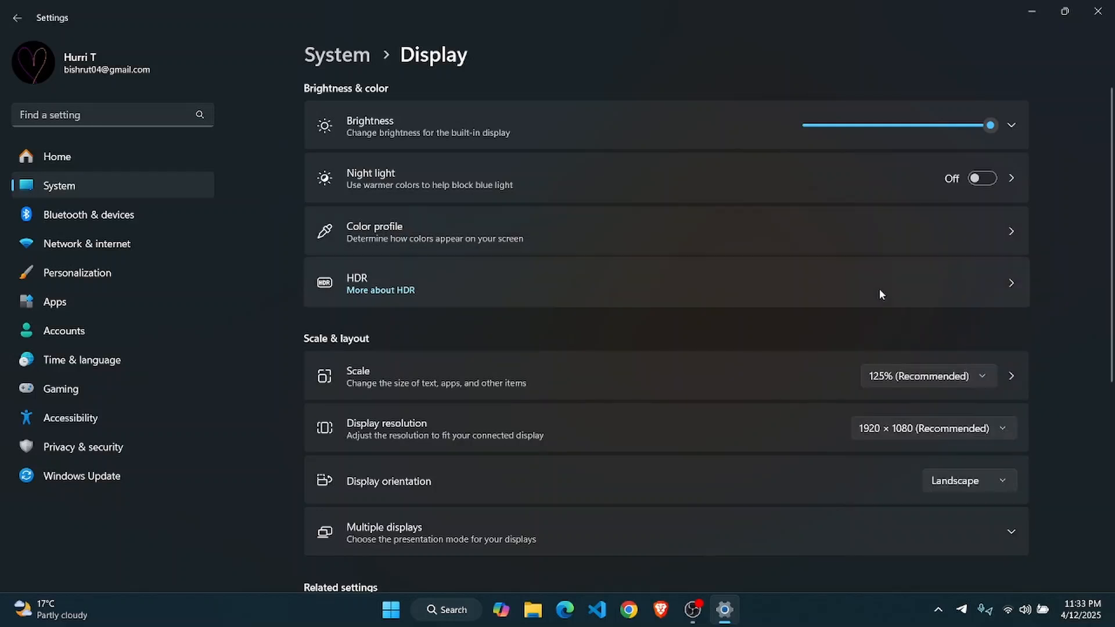
scroll(down, 3)
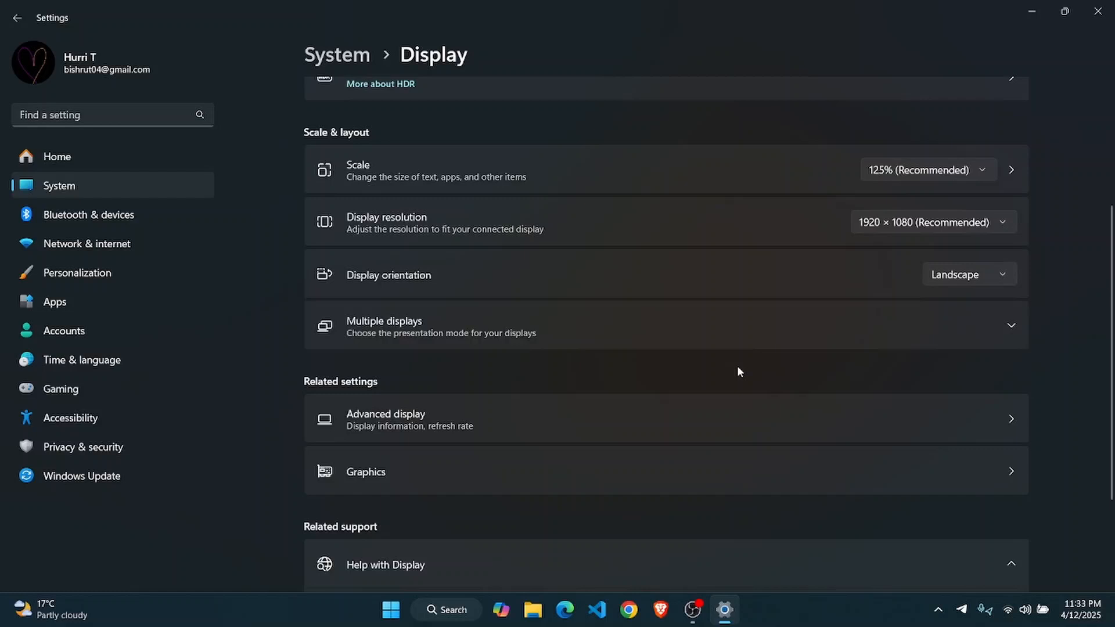
scroll(down, 3)
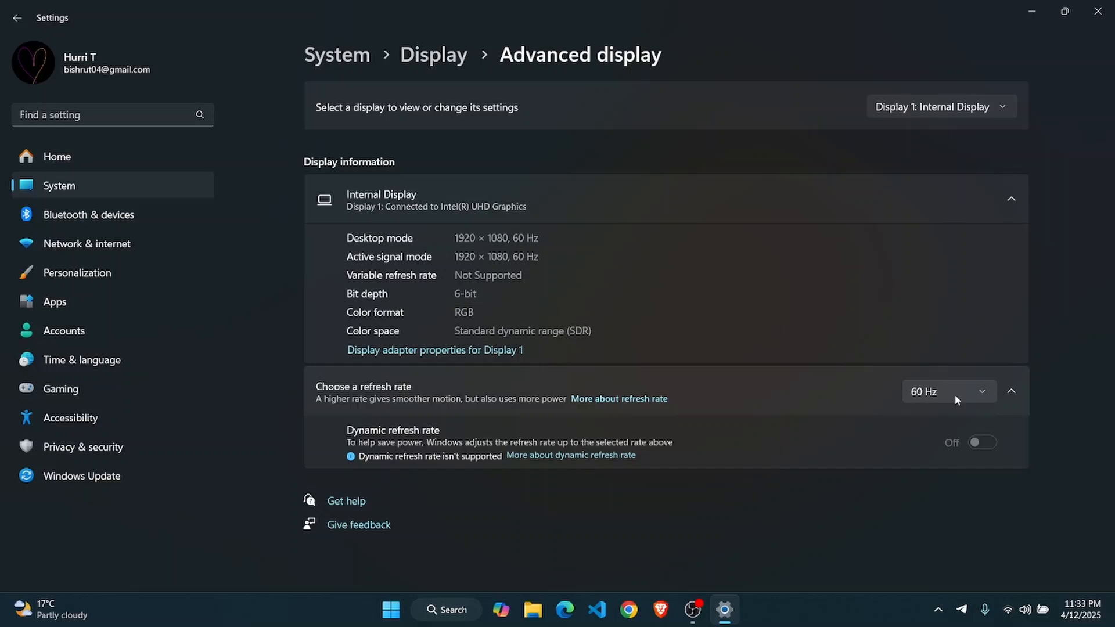
mouse_move(967, 447)
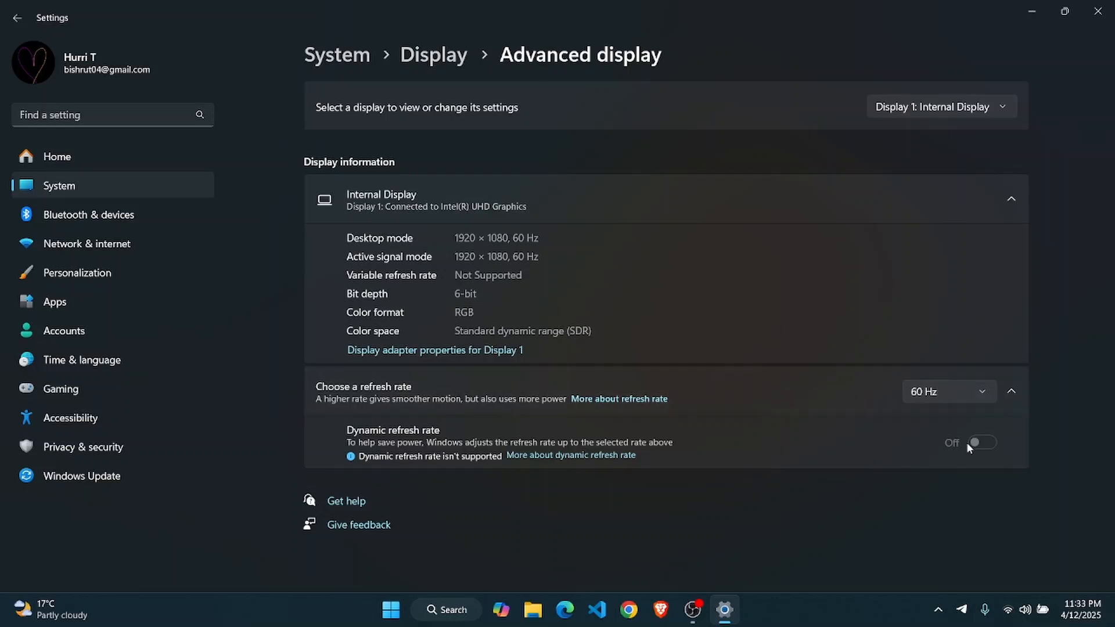
mouse_move(608, 479)
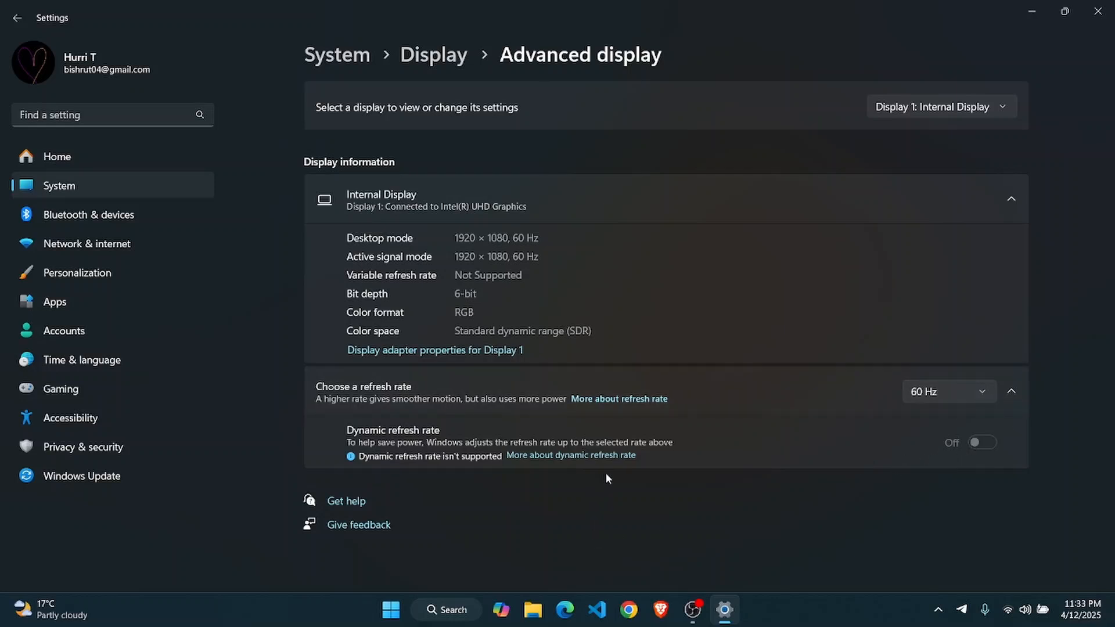
mouse_move(573, 458)
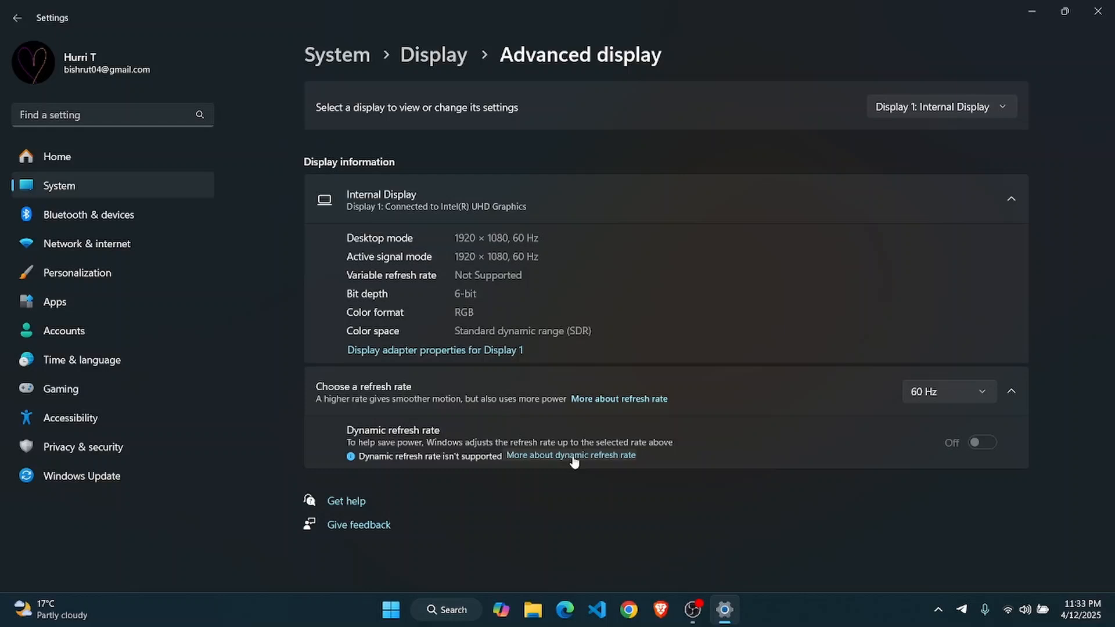
mouse_move(875, 209)
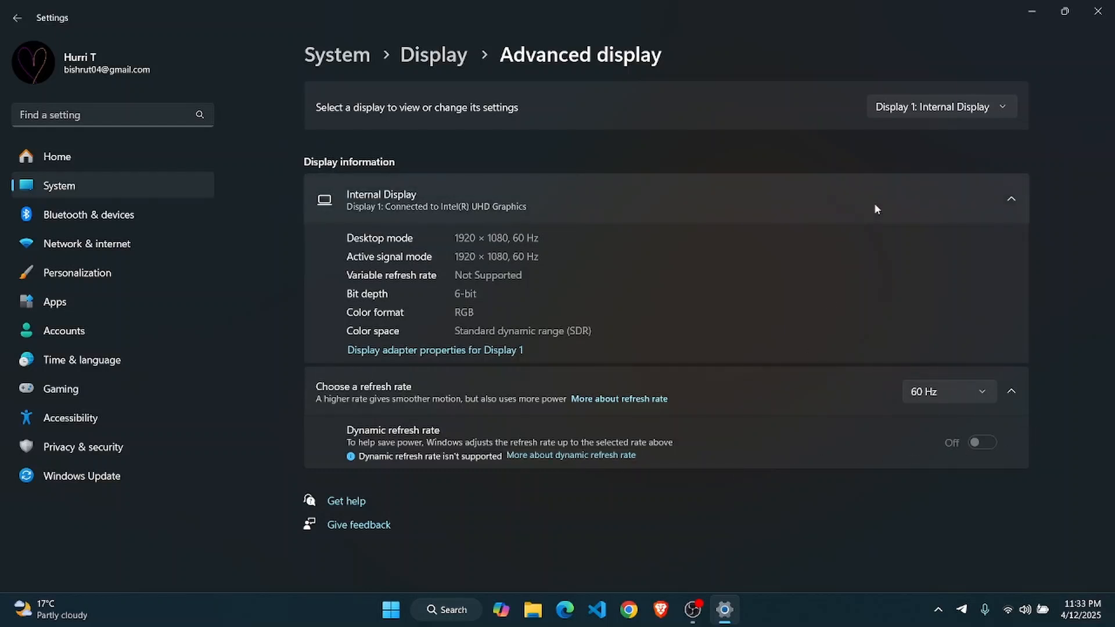
click(434, 54)
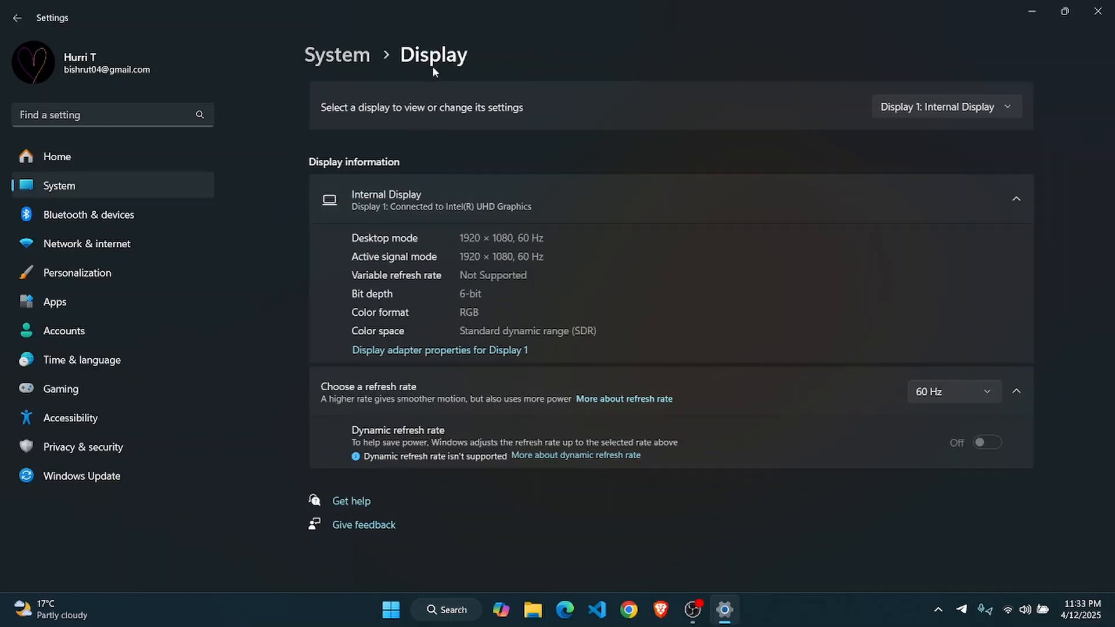
scroll(down, 3)
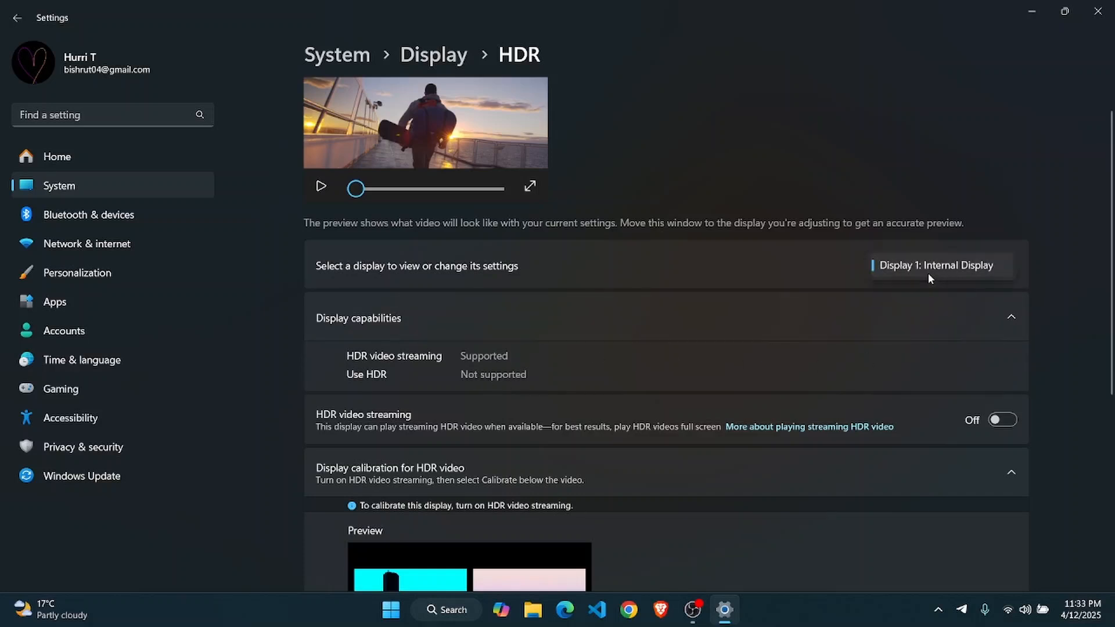
scroll(down, 3)
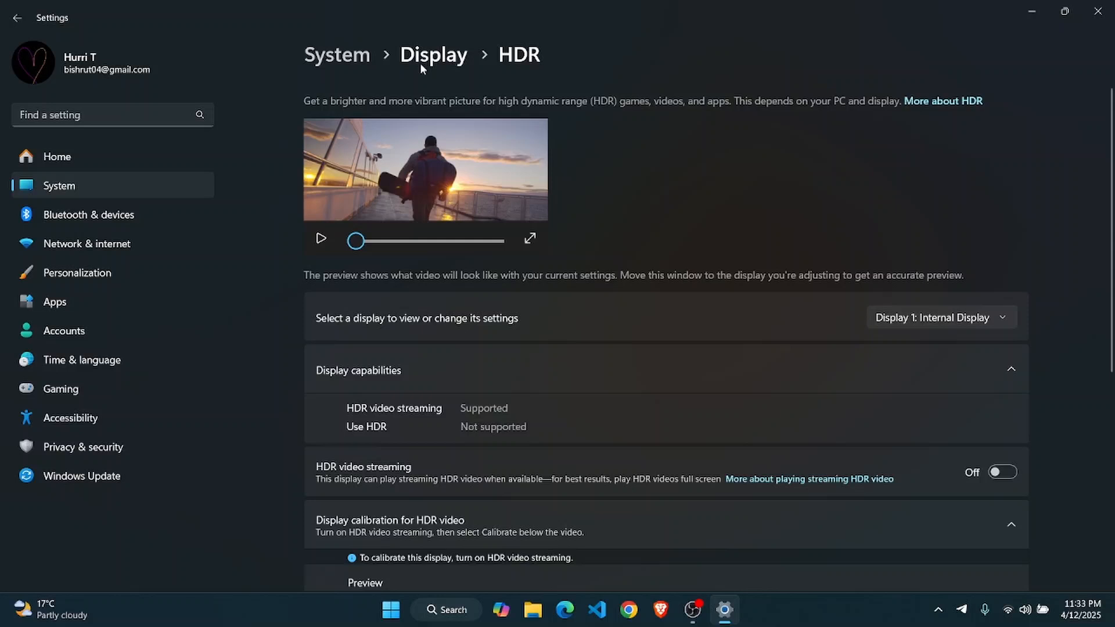
click(433, 54)
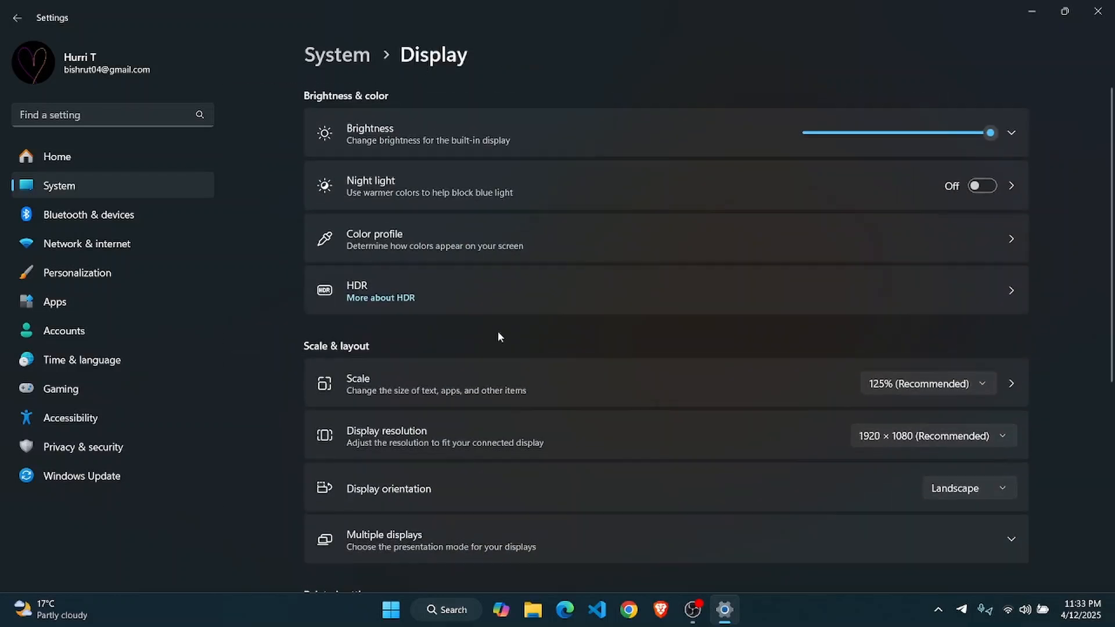
Check color profiles and cancel adding one, then launch Snipping Tool with its options menu showing
click(665, 238)
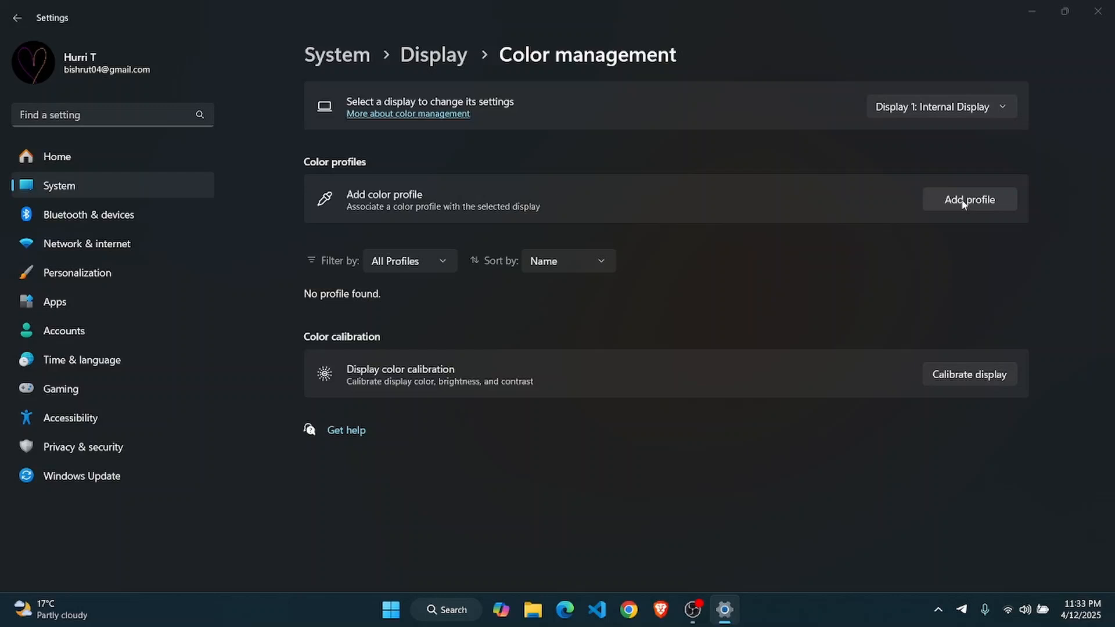
click(968, 200)
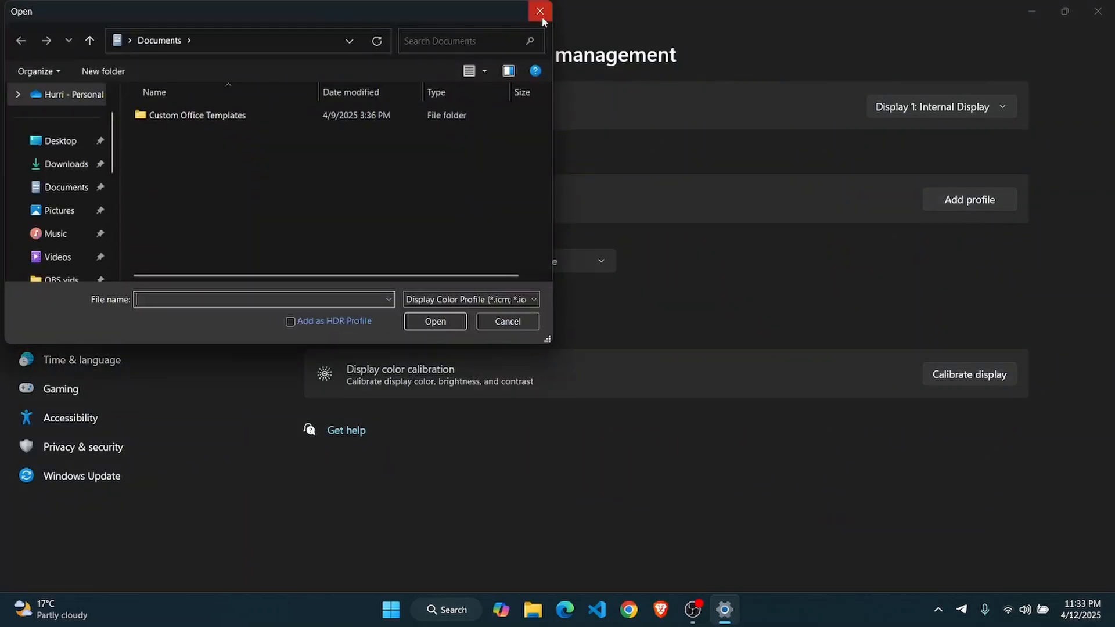
click(538, 11)
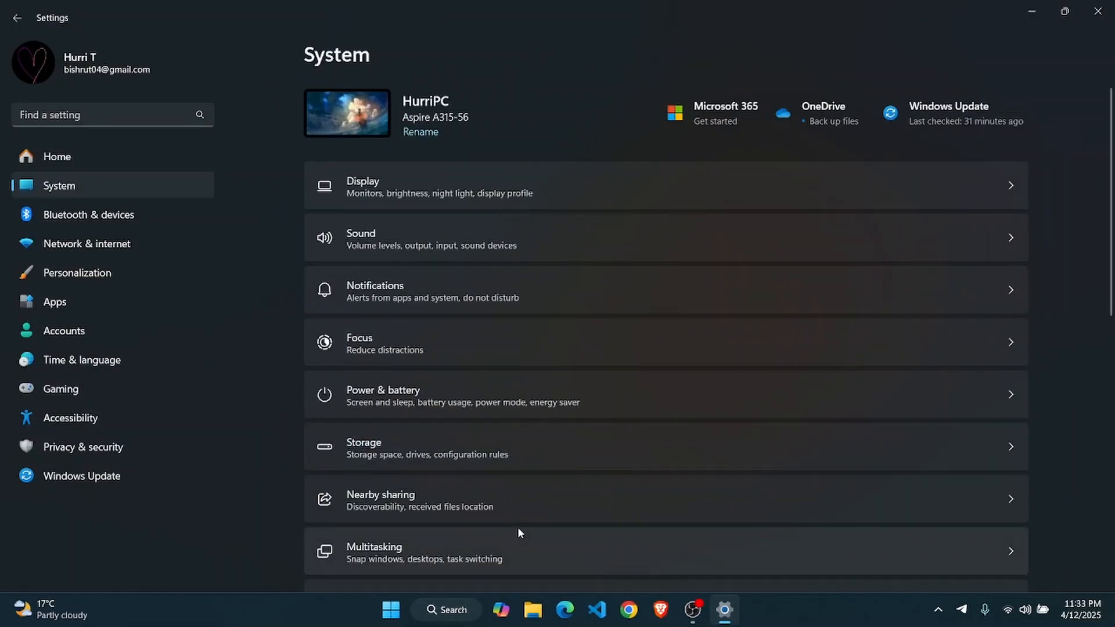
click(446, 609)
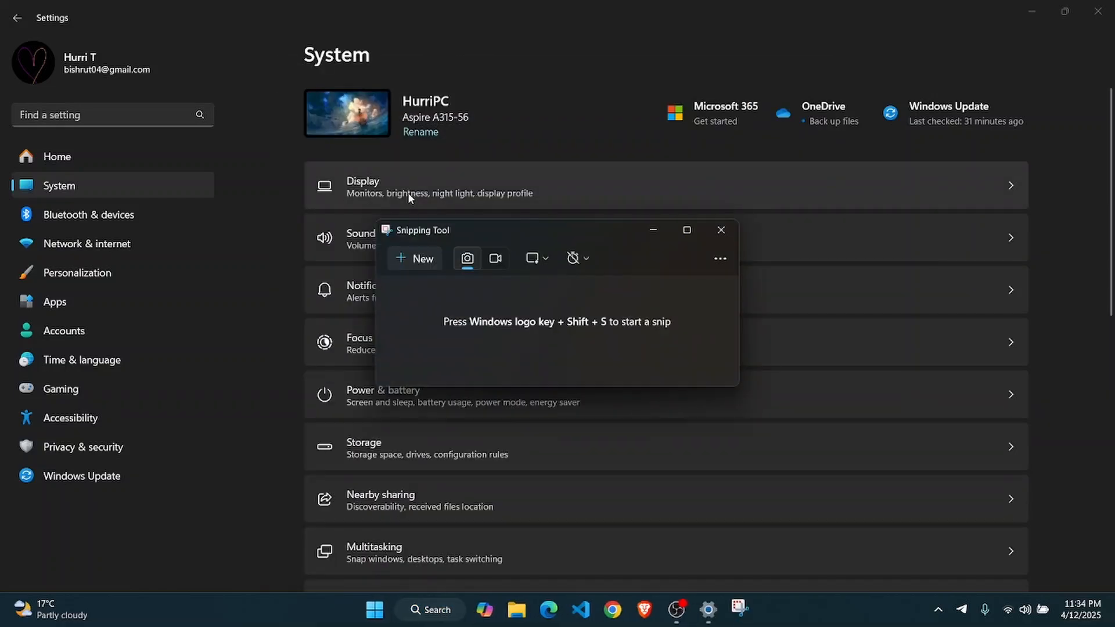
click(719, 258)
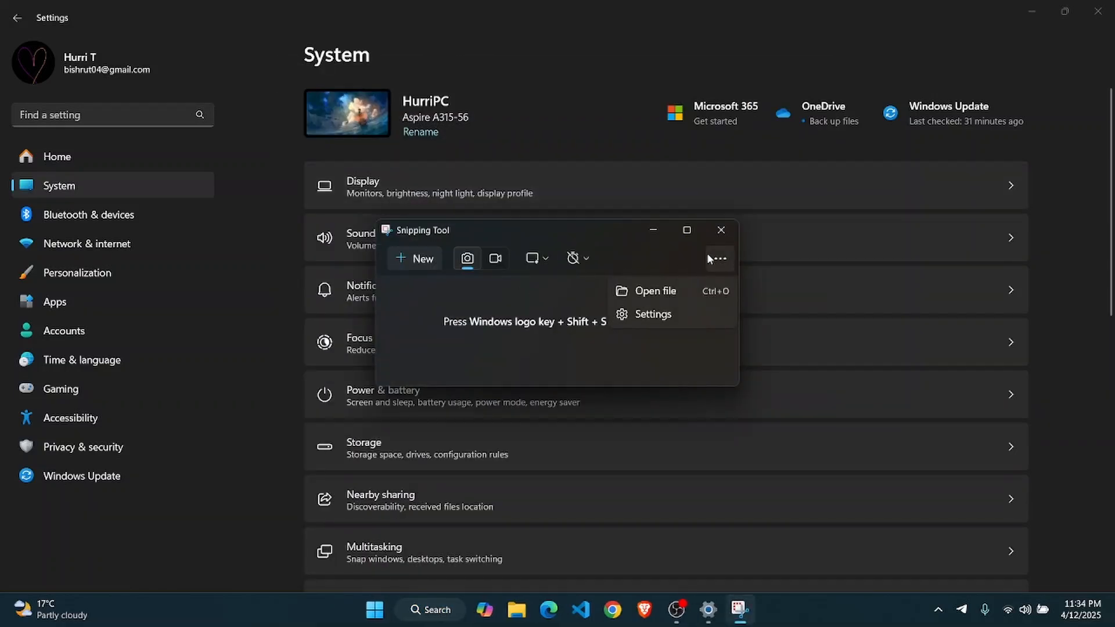
Scroll through Snipping Tool's settings, then capture the whole desktop as a screenshot
click(653, 314)
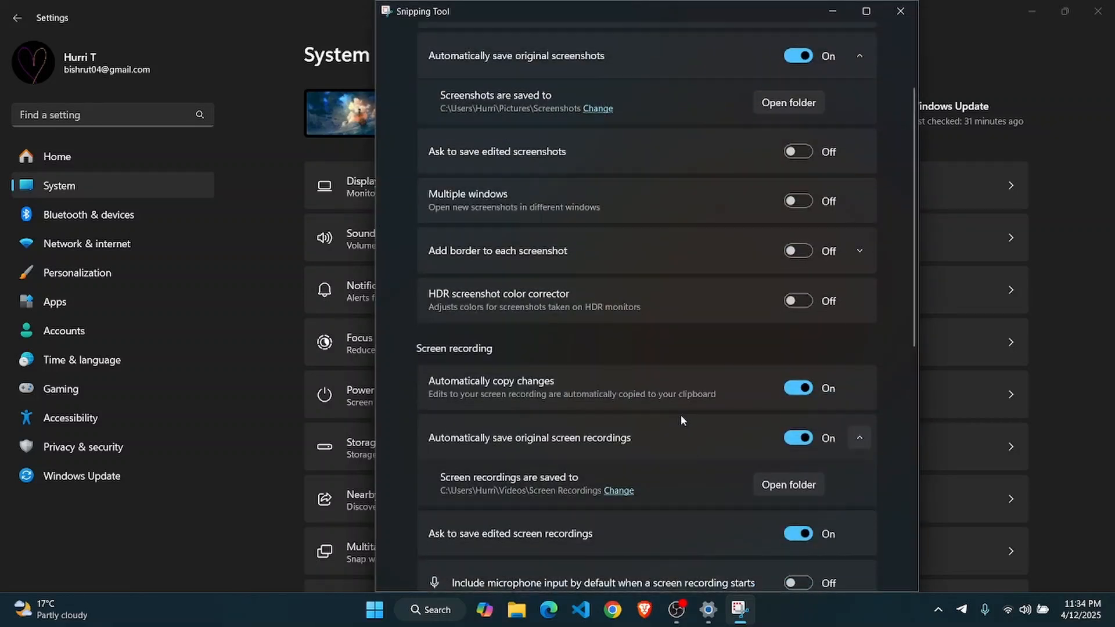
scroll(down, 3)
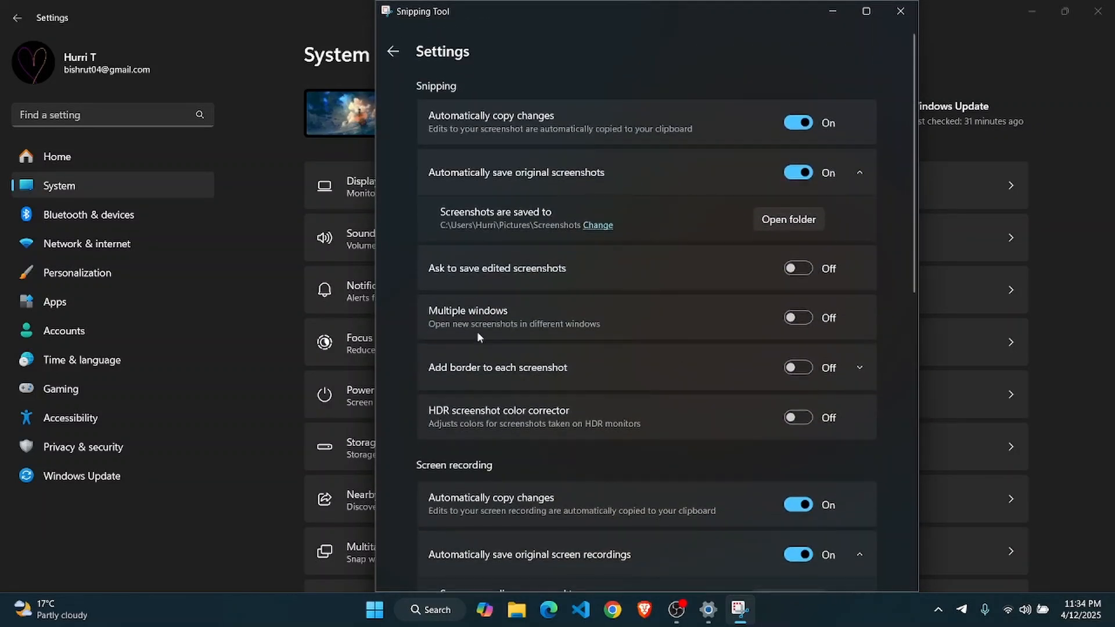
scroll(down, 3)
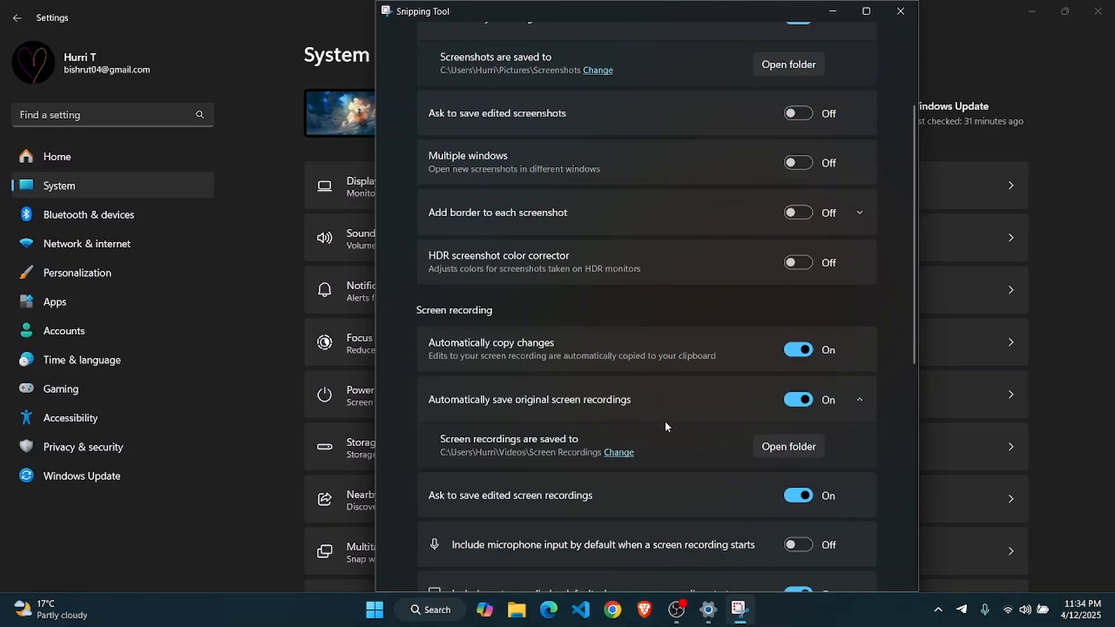
scroll(down, 3)
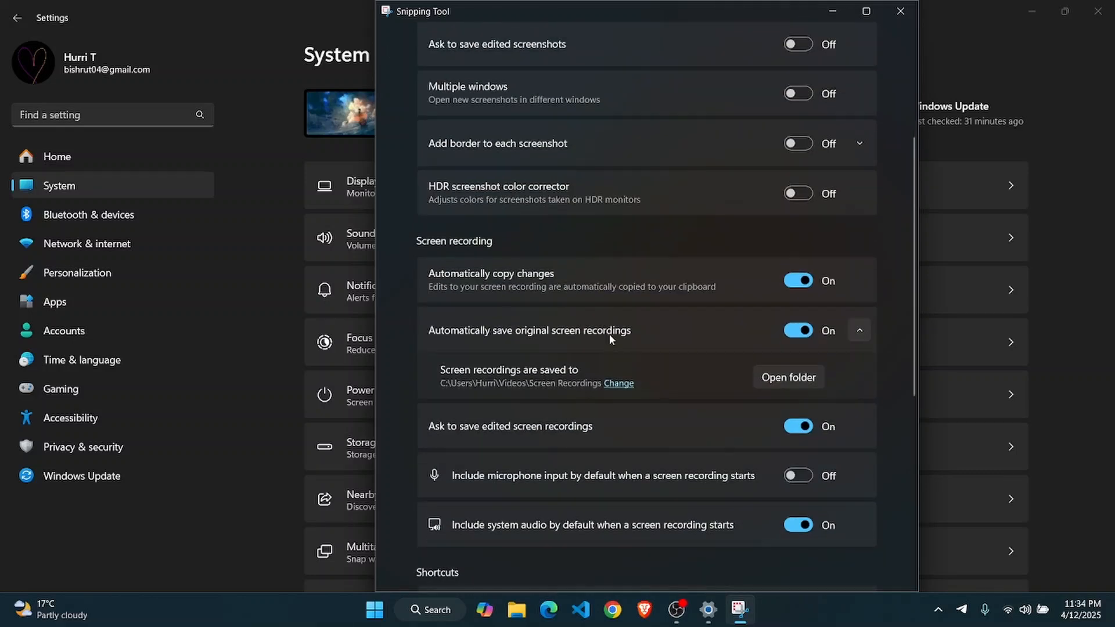
scroll(down, 3)
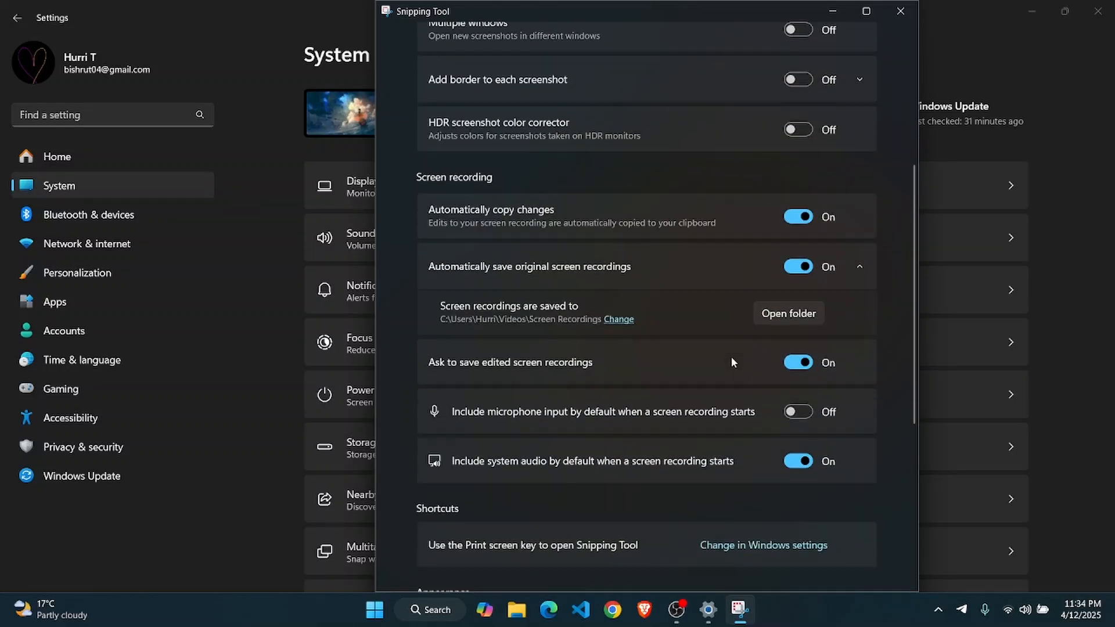
scroll(down, 3)
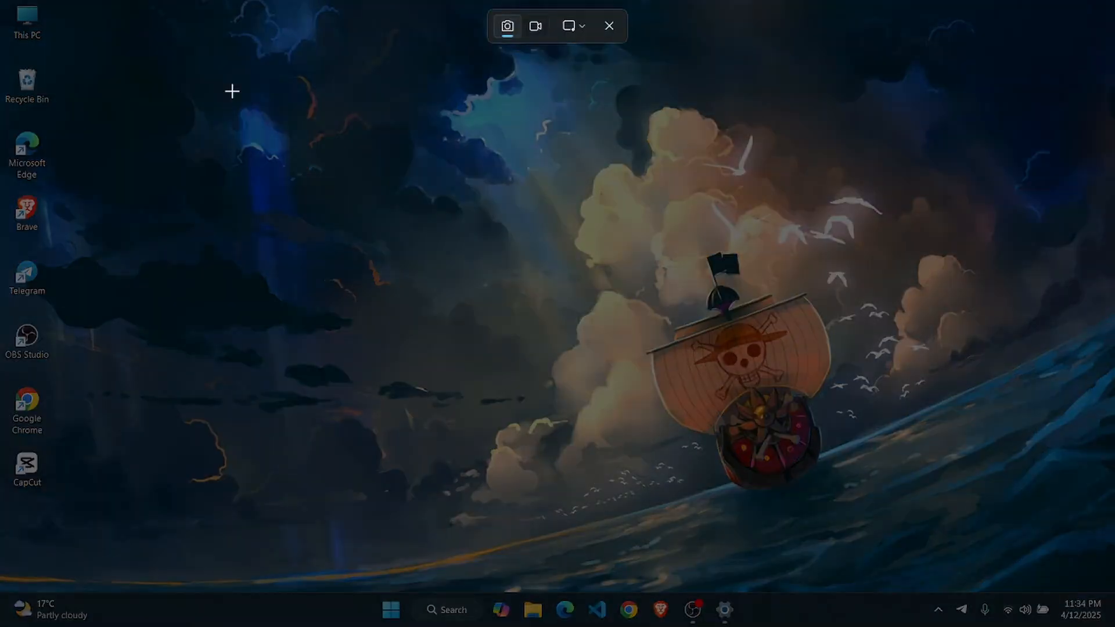
click(608, 25)
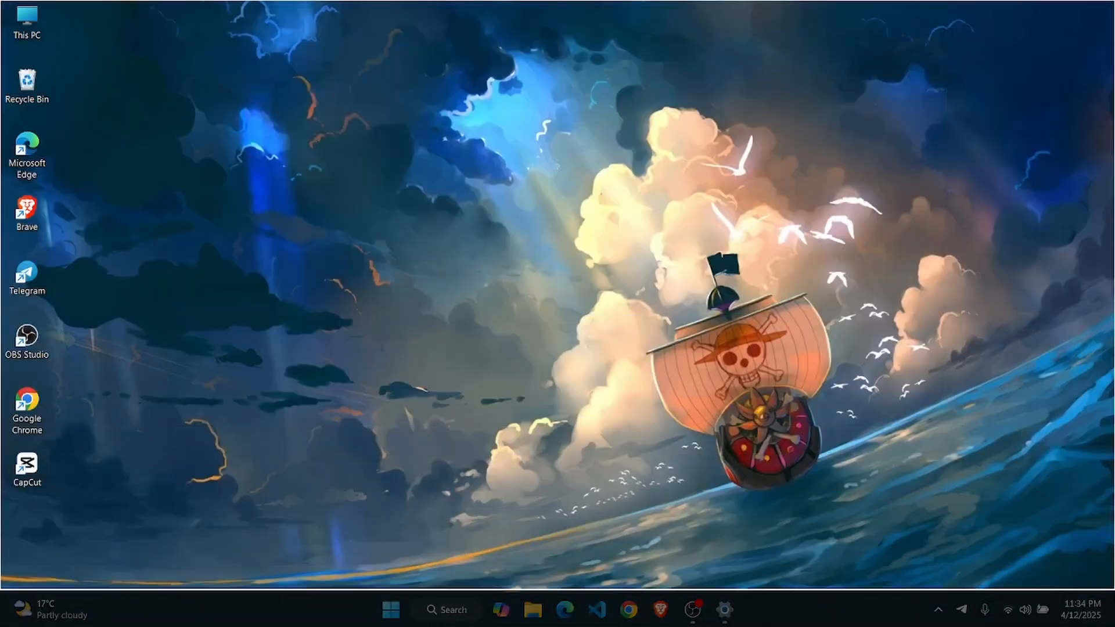